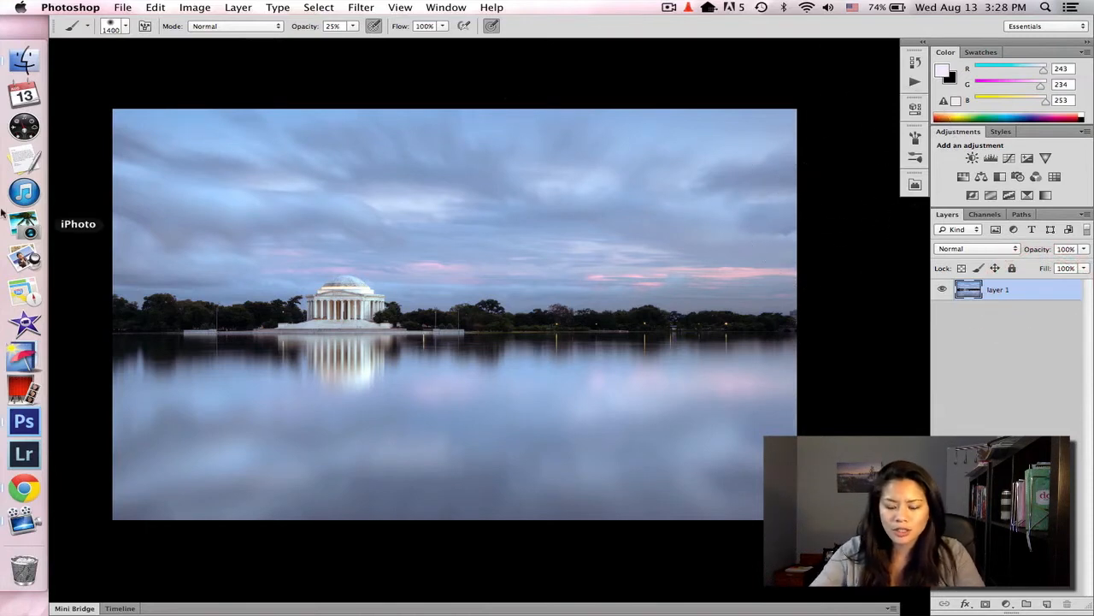
- Duplicate Layer 1 into 'Layer 1 copy' with Cmd+J
{"action": "key", "text": "cmd+j"}
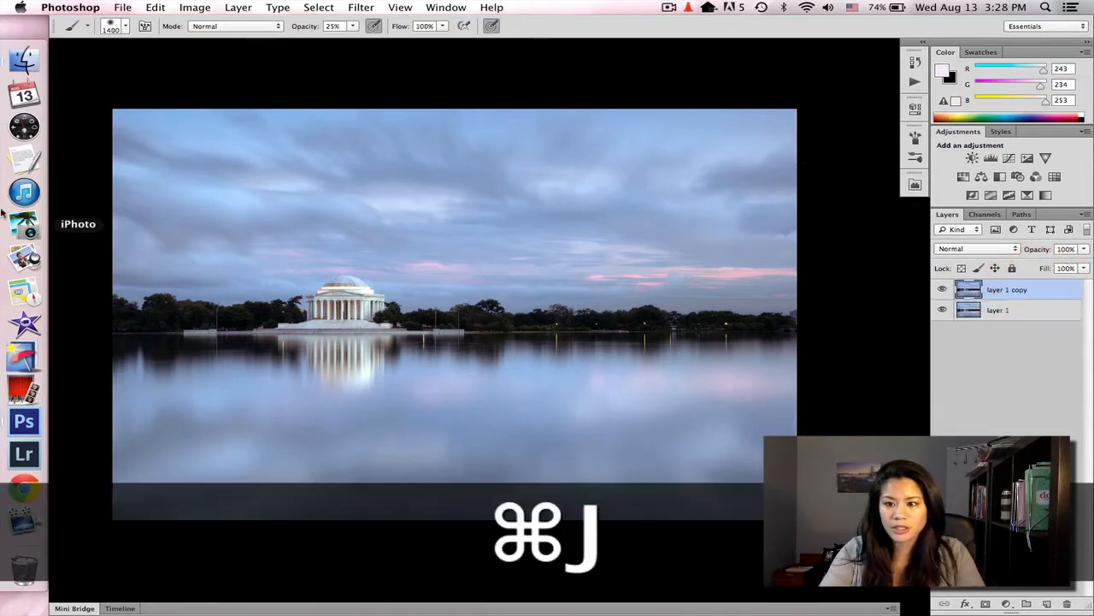
{"action": "left_click", "coordinate": [240, 6]}
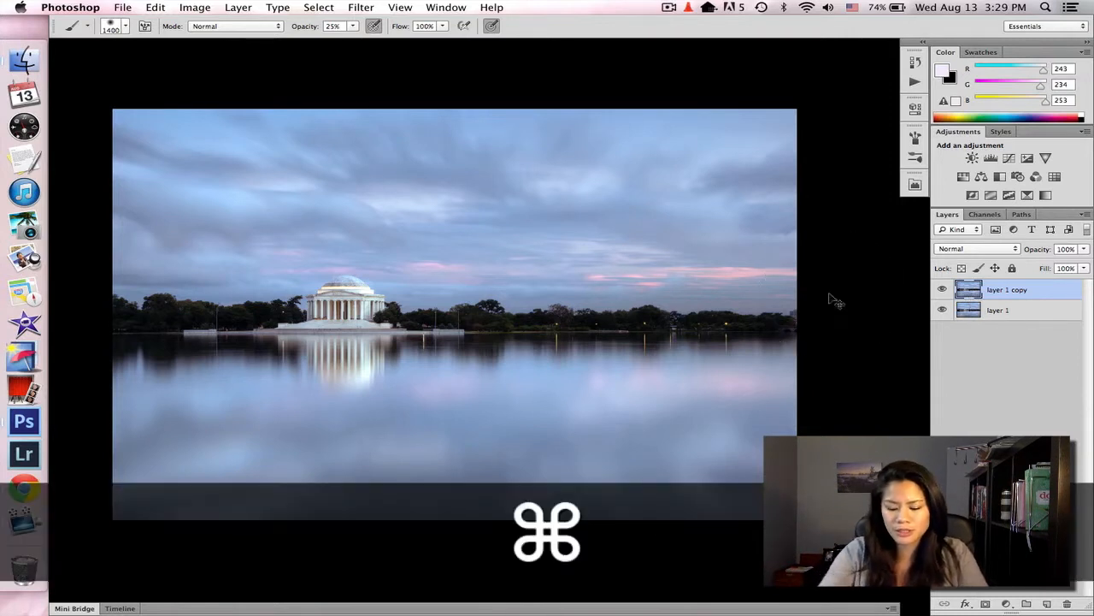
- Apply Levels to the copy (white input ~101, midtones ~2.82) so sky and water go near-white
{"action": "key", "text": "cmd+l"}
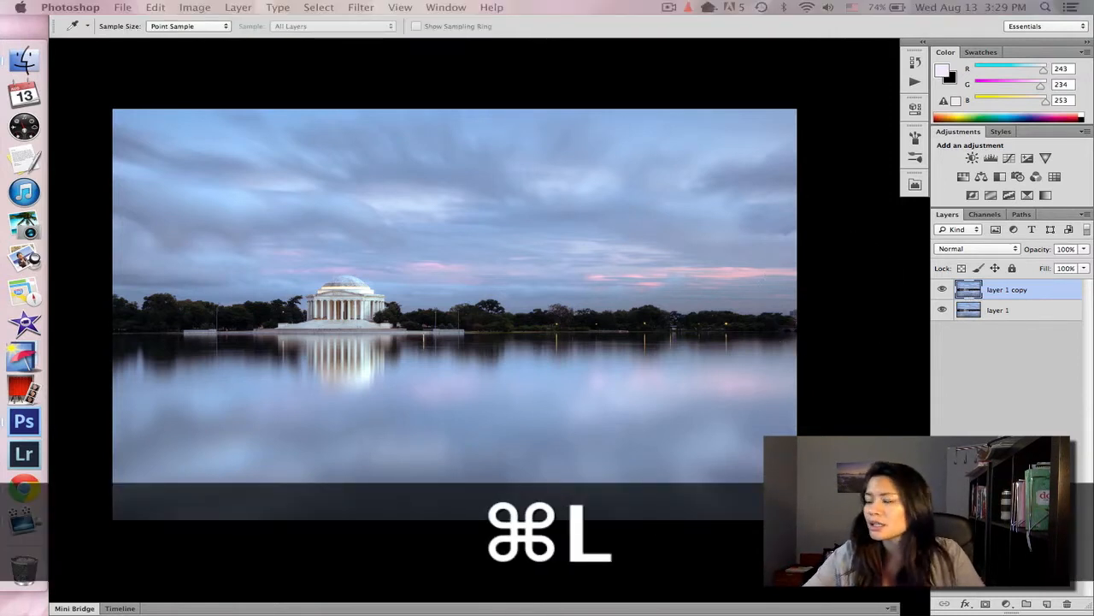
{"action": "key", "text": "cmd+l"}
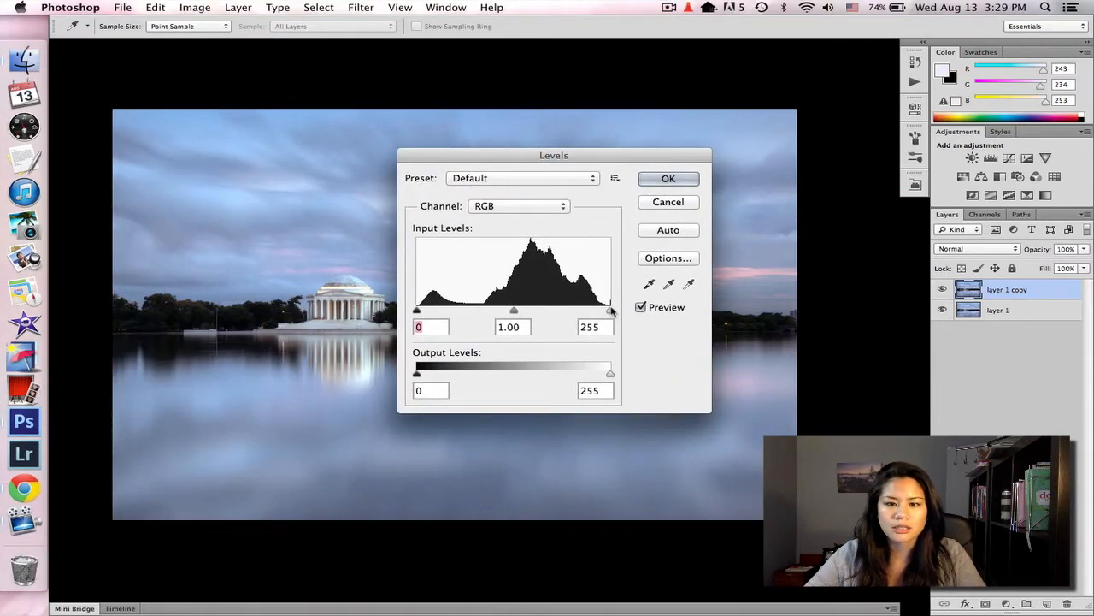
{"action": "left_click_drag", "start_coordinate": [608, 309], "coordinate": [499, 310]}
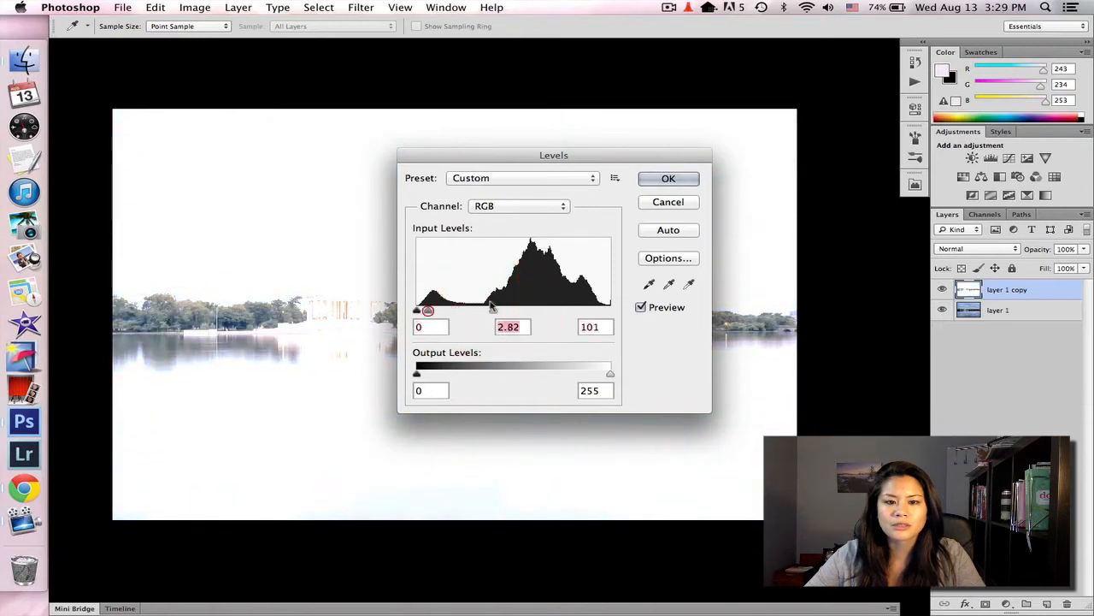
{"action": "left_click", "coordinate": [669, 178]}
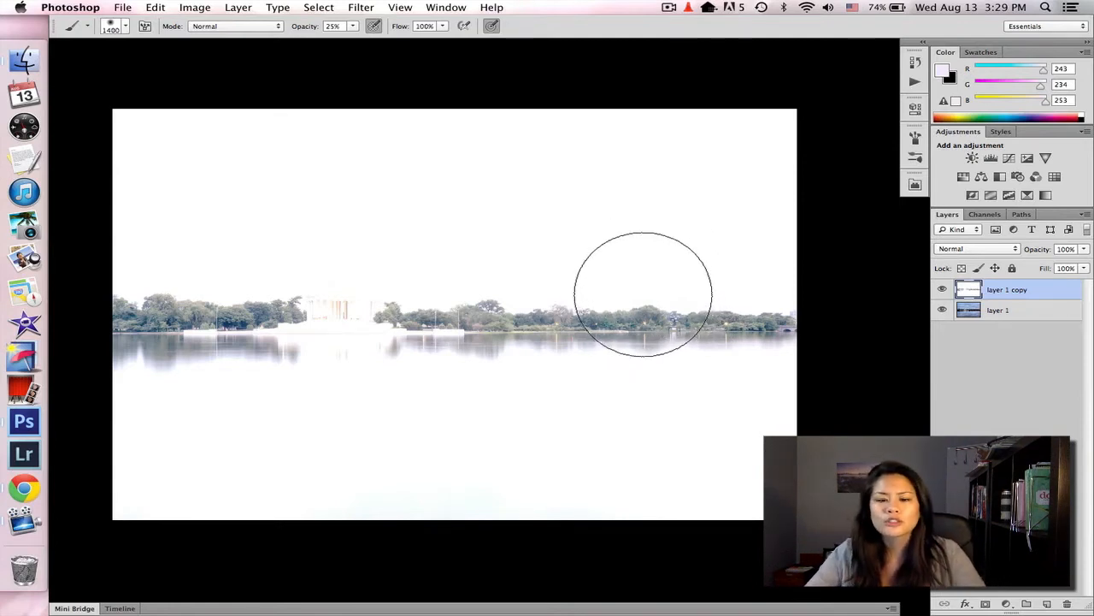
{"action": "mouse_move", "coordinate": [978, 297]}
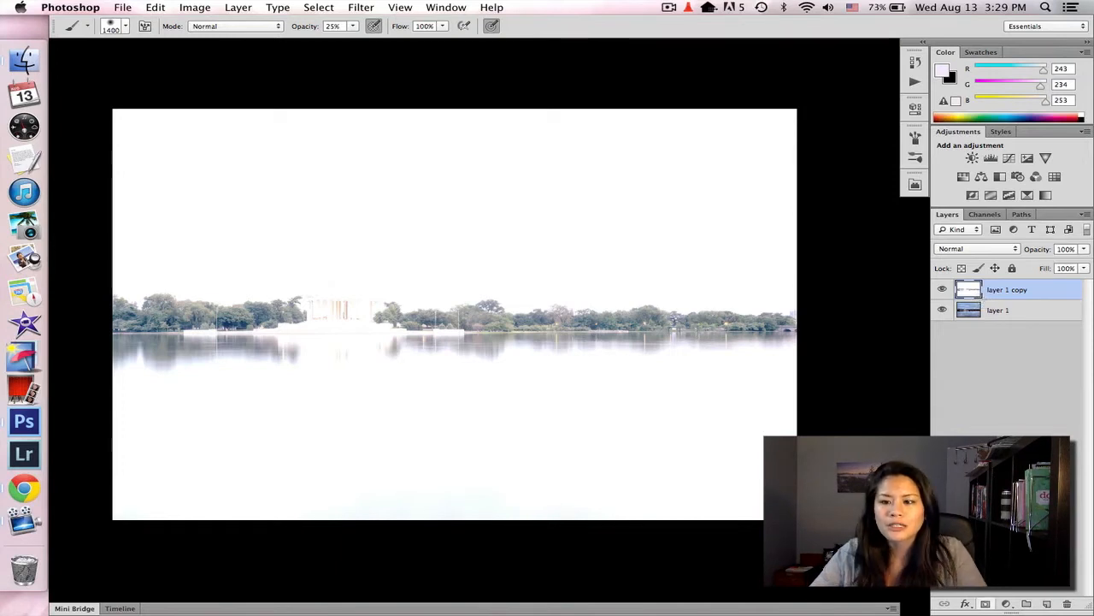
{"action": "mouse_move", "coordinate": [417, 294]}
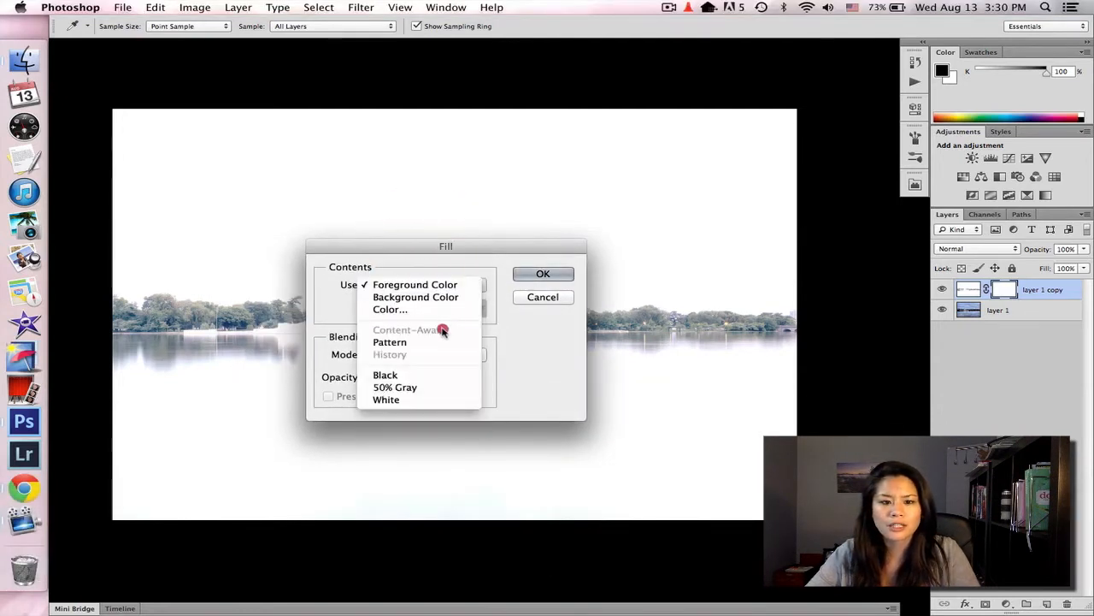
- Fill the copy's layer mask with Black so the original photo shows again
{"action": "left_click", "coordinate": [387, 374]}
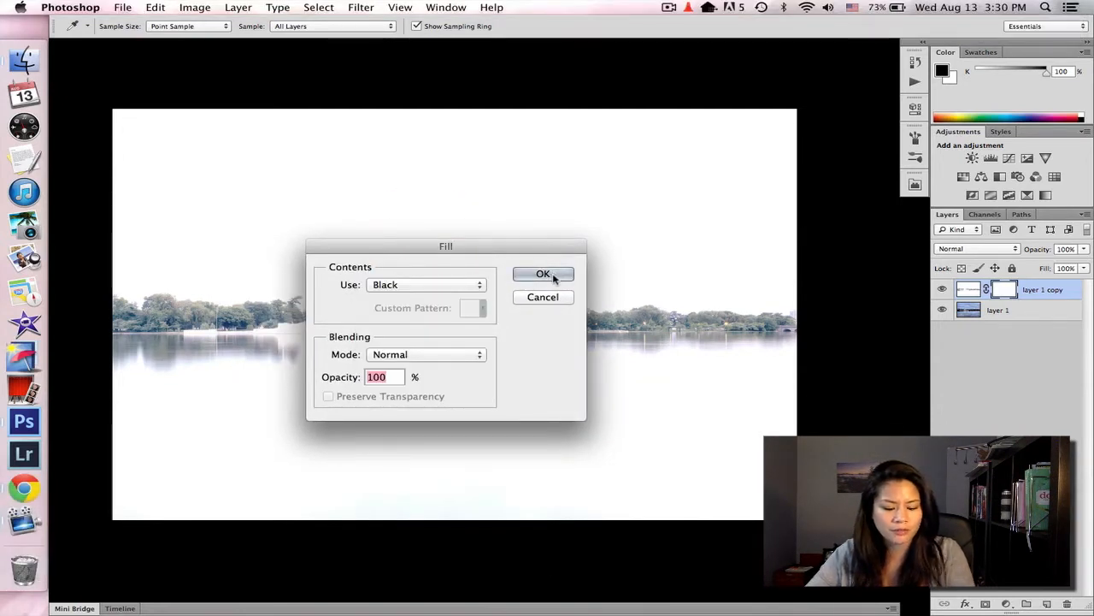
{"action": "left_click", "coordinate": [543, 274]}
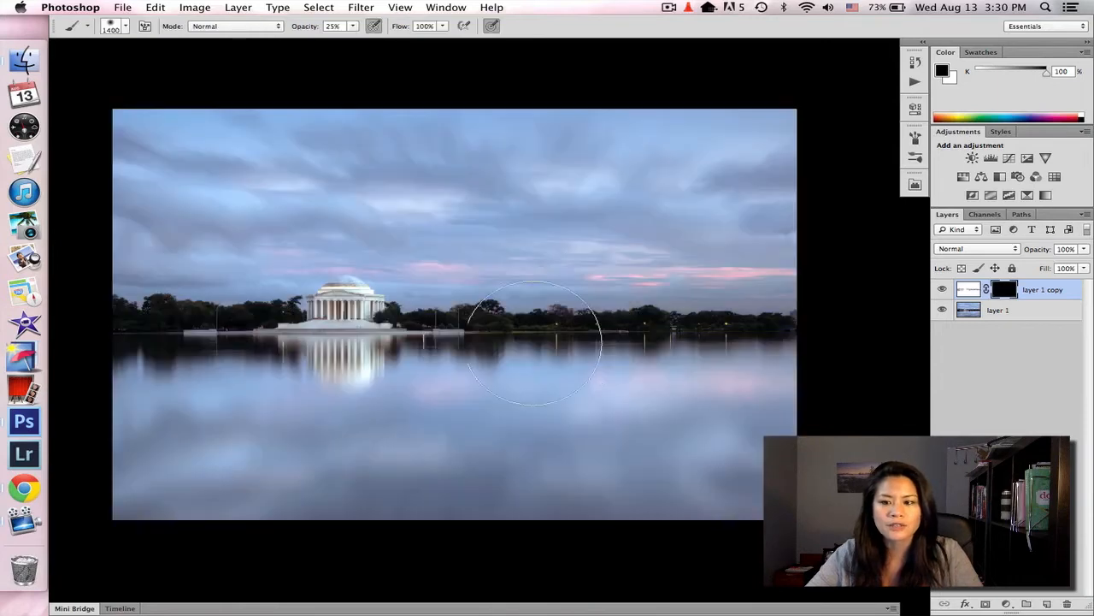
{"action": "left_click", "coordinate": [154, 7]}
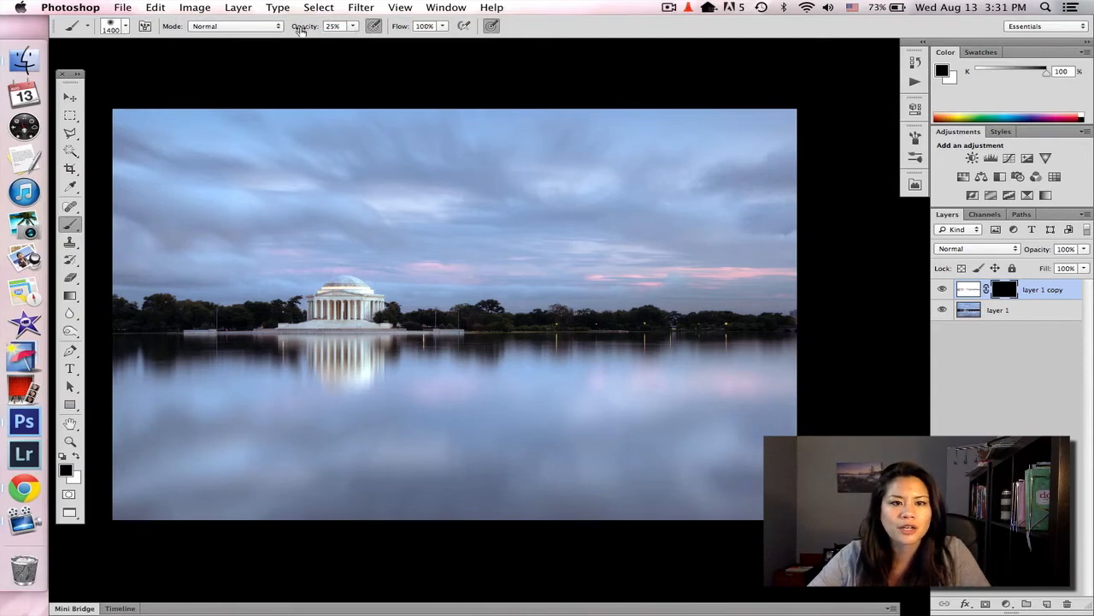
- Paint white at 100% opacity on the mask over the memorial to reveal the glow there
{"action": "left_click", "coordinate": [332, 26]}
{"action": "type", "text": "100"}
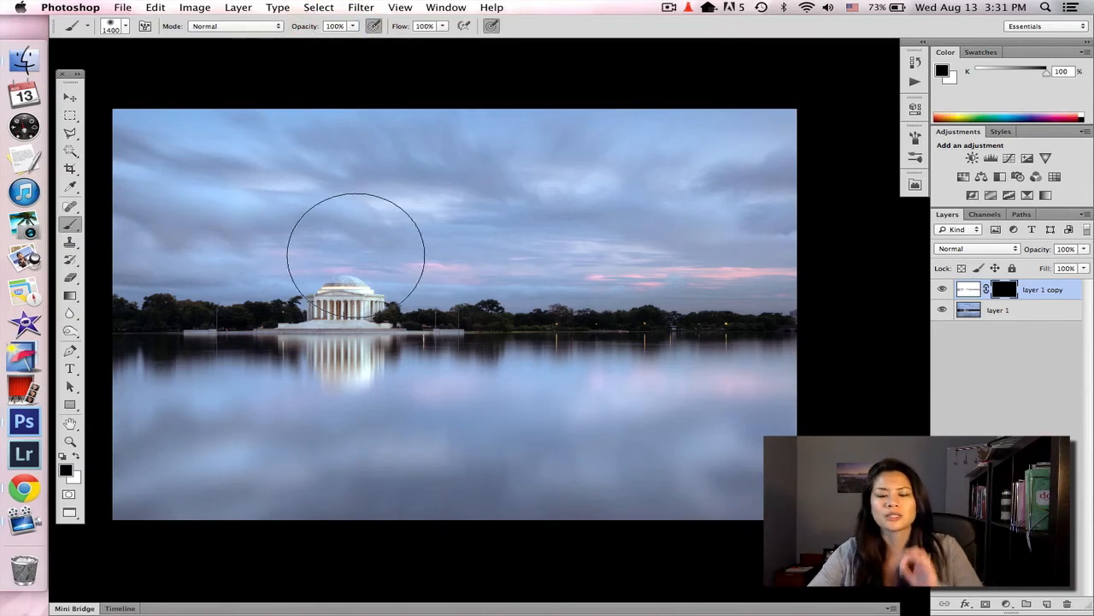
{"action": "mouse_move", "coordinate": [367, 256]}
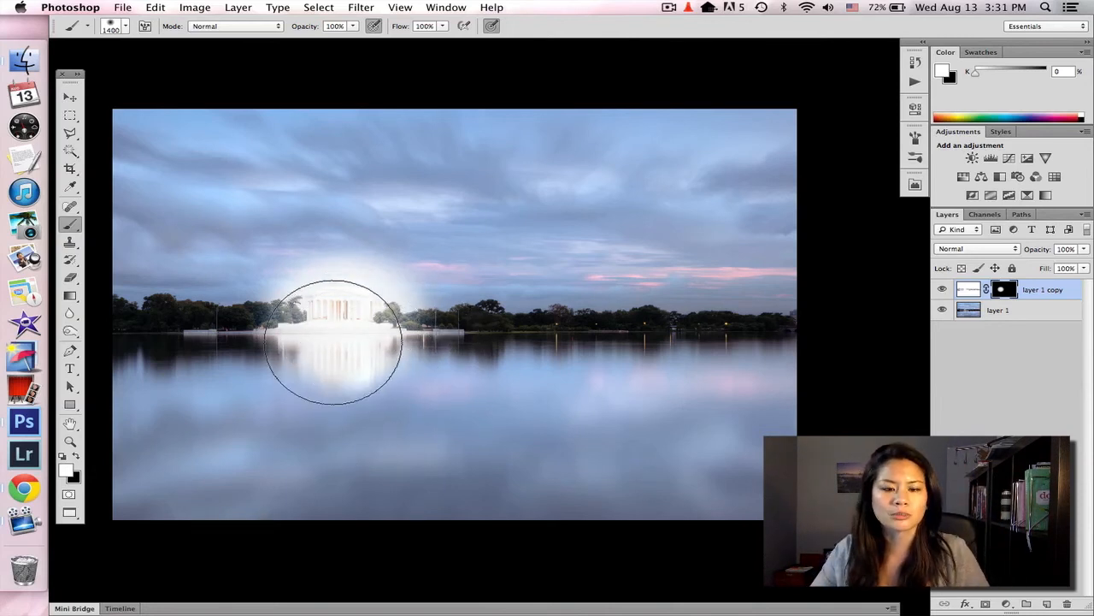
{"action": "left_click_drag", "start_coordinate": [334, 342], "coordinate": [311, 311]}
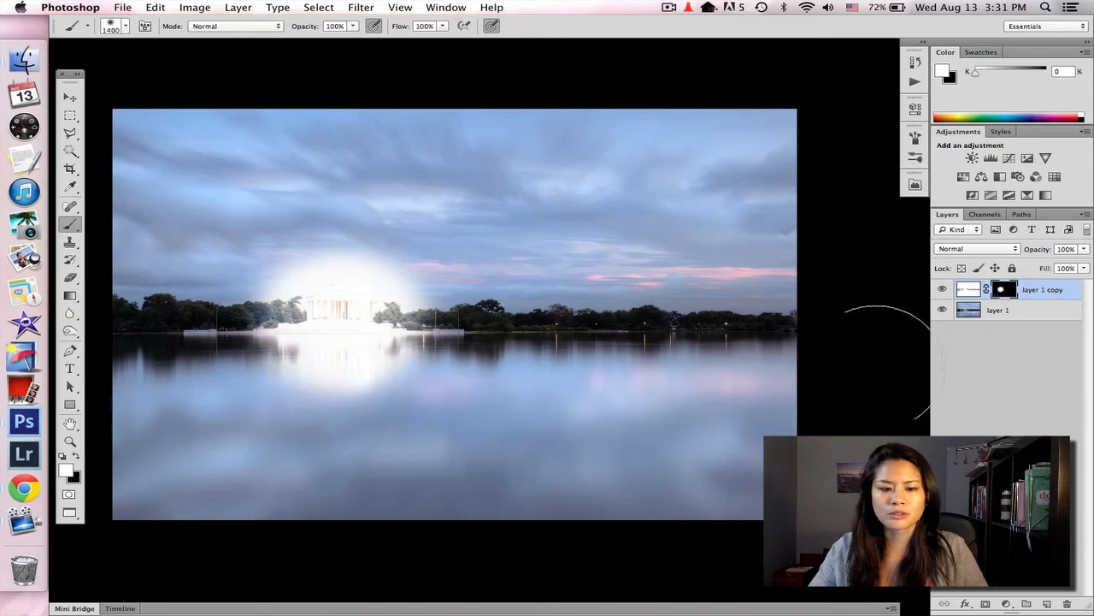
{"action": "mouse_move", "coordinate": [646, 462]}
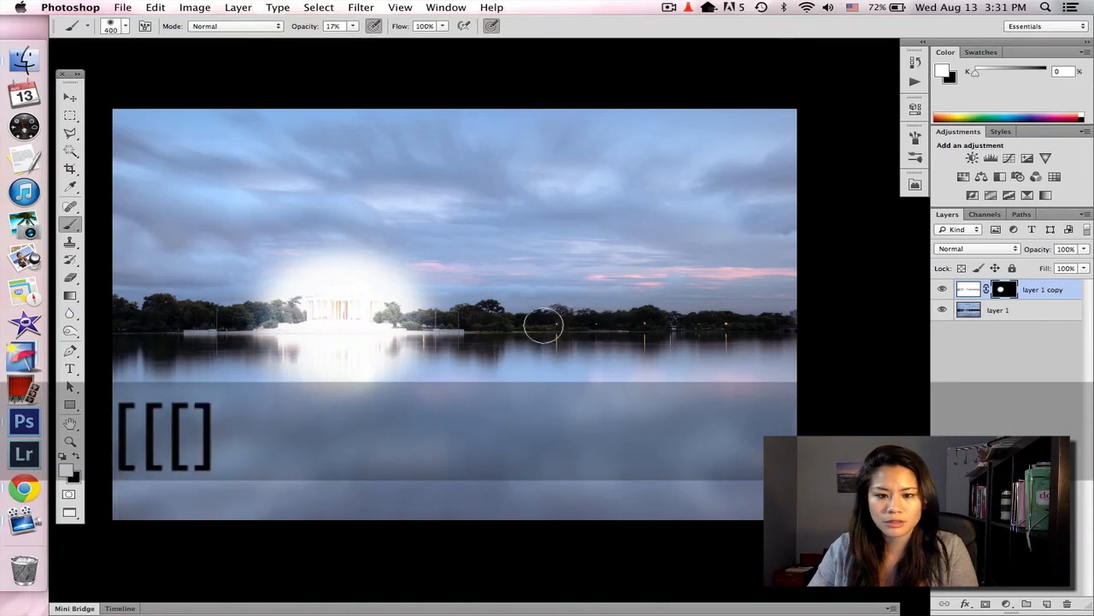
- Softly paint the mask along the treeline with a smaller brush at about 17% opacity
{"action": "left_click_drag", "start_coordinate": [543, 325], "coordinate": [636, 325]}
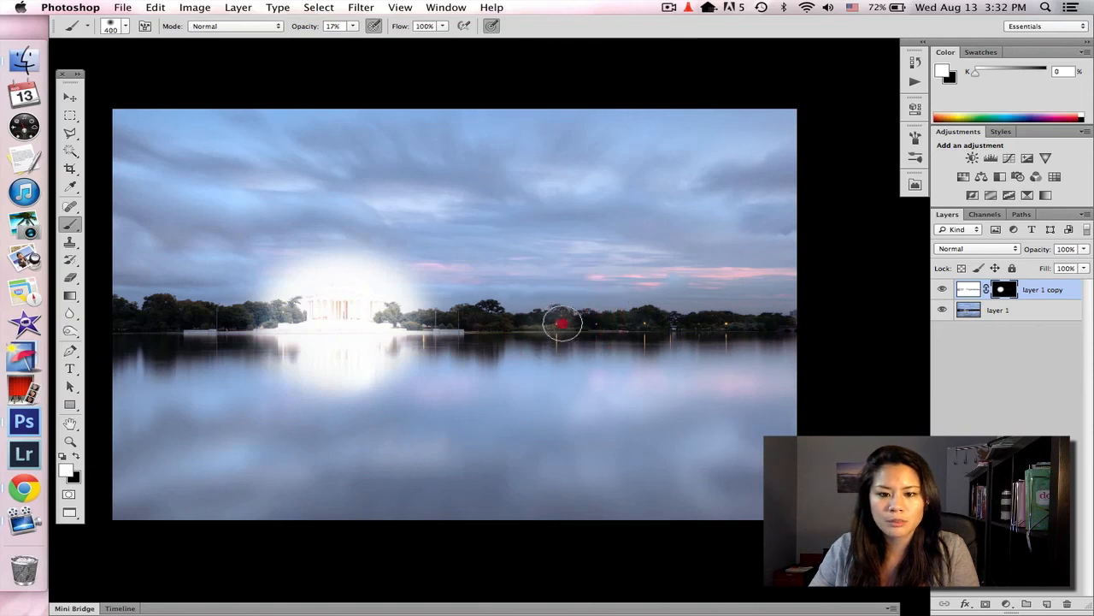
{"action": "mouse_move", "coordinate": [544, 323]}
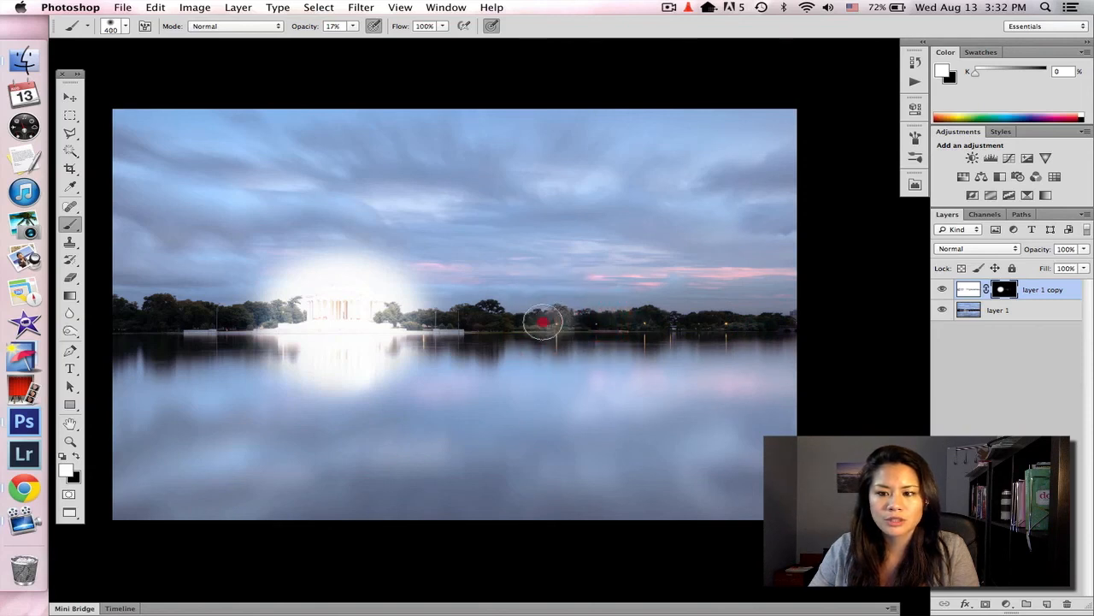